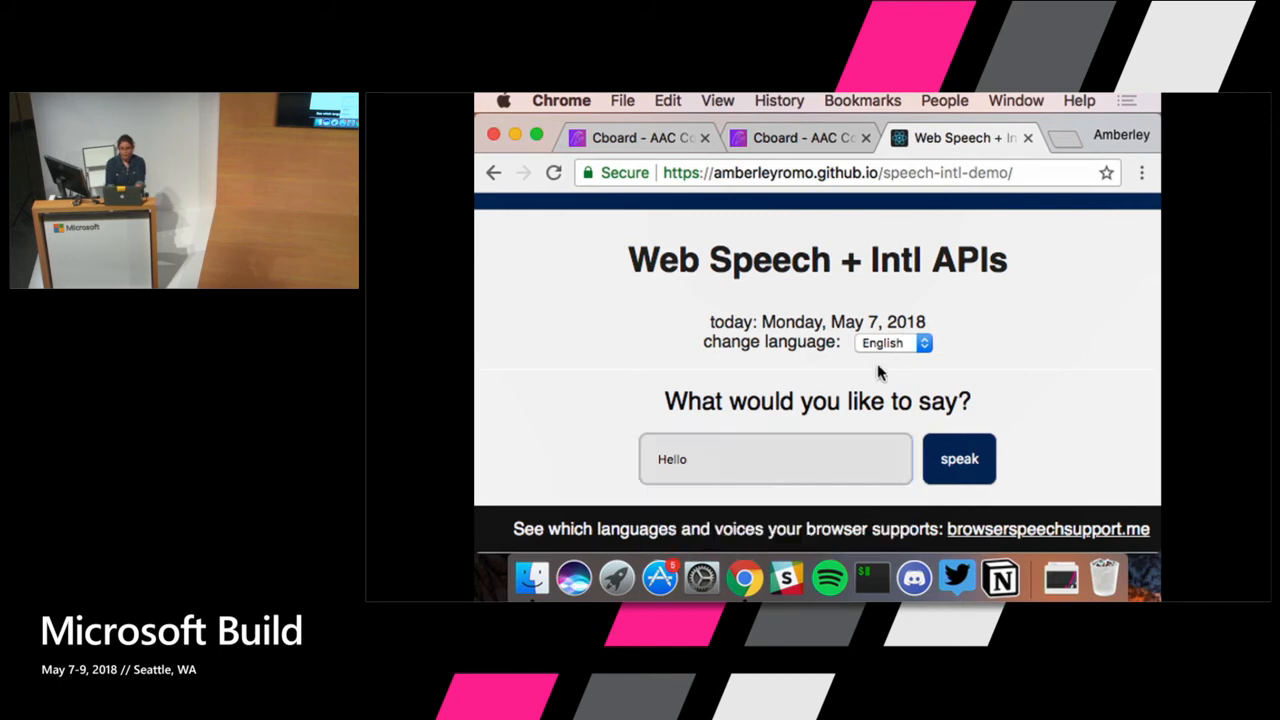
# Open the language dropdown to list German, English and Spanish
pyautogui.click(890, 342)
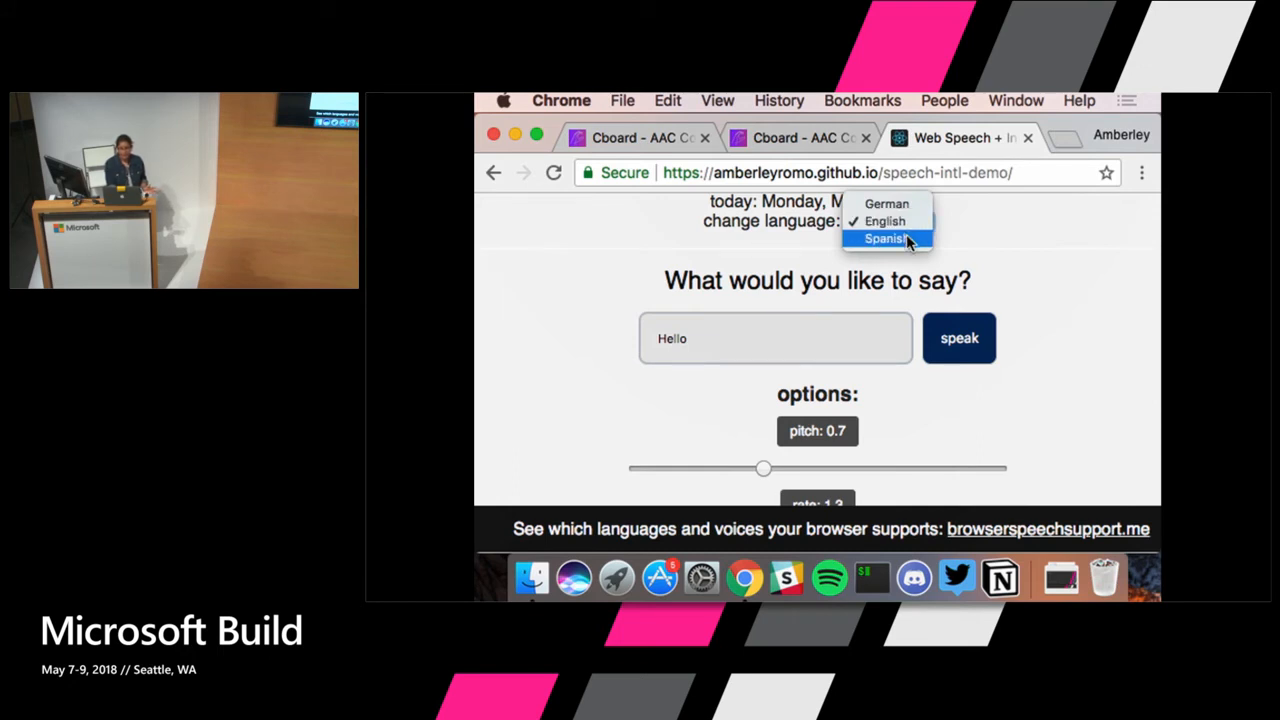
# Switch the page to Spanish, view the Hola greeting, then reset to English
pyautogui.click(884, 238)
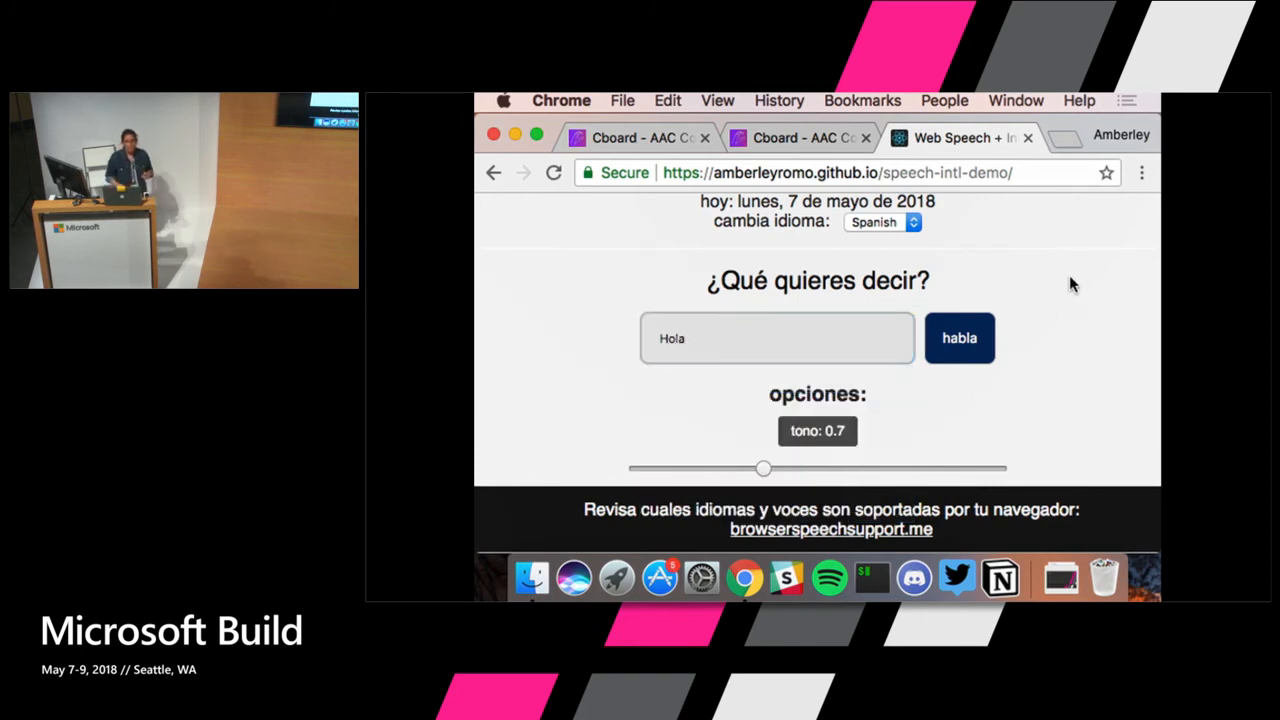
pyautogui.doubleClick(817, 280)
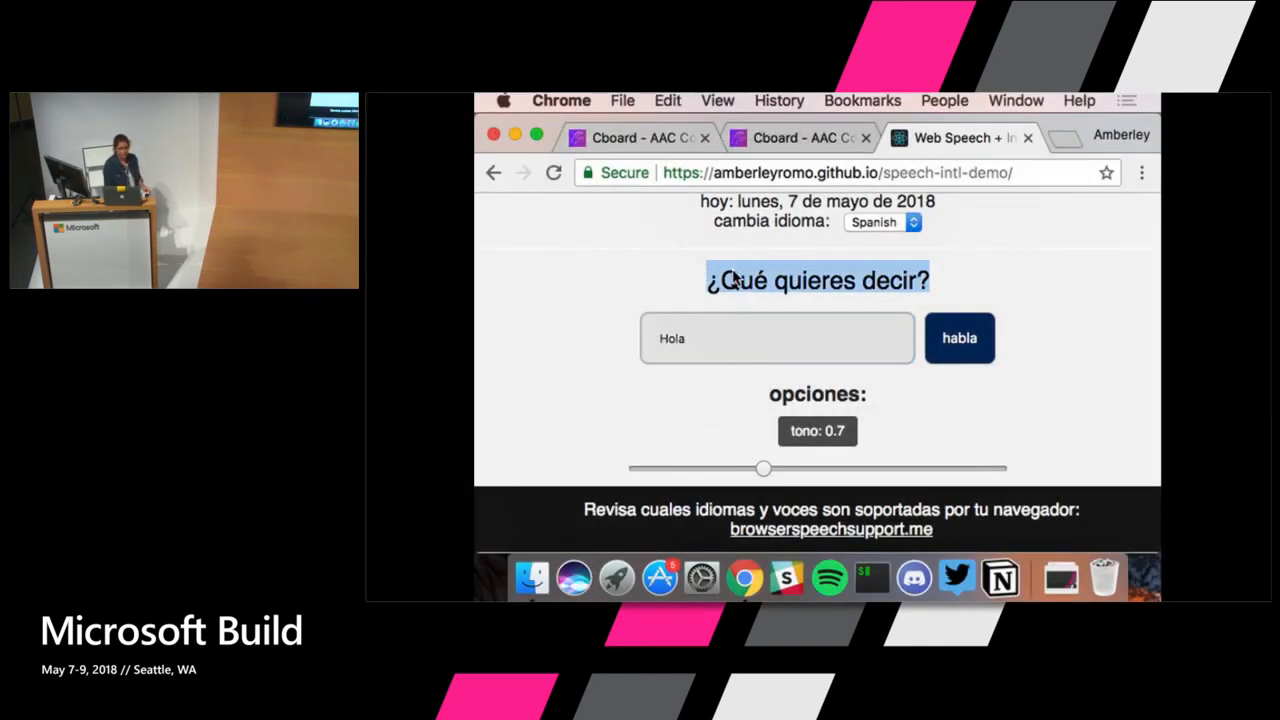
pyautogui.click(883, 221)
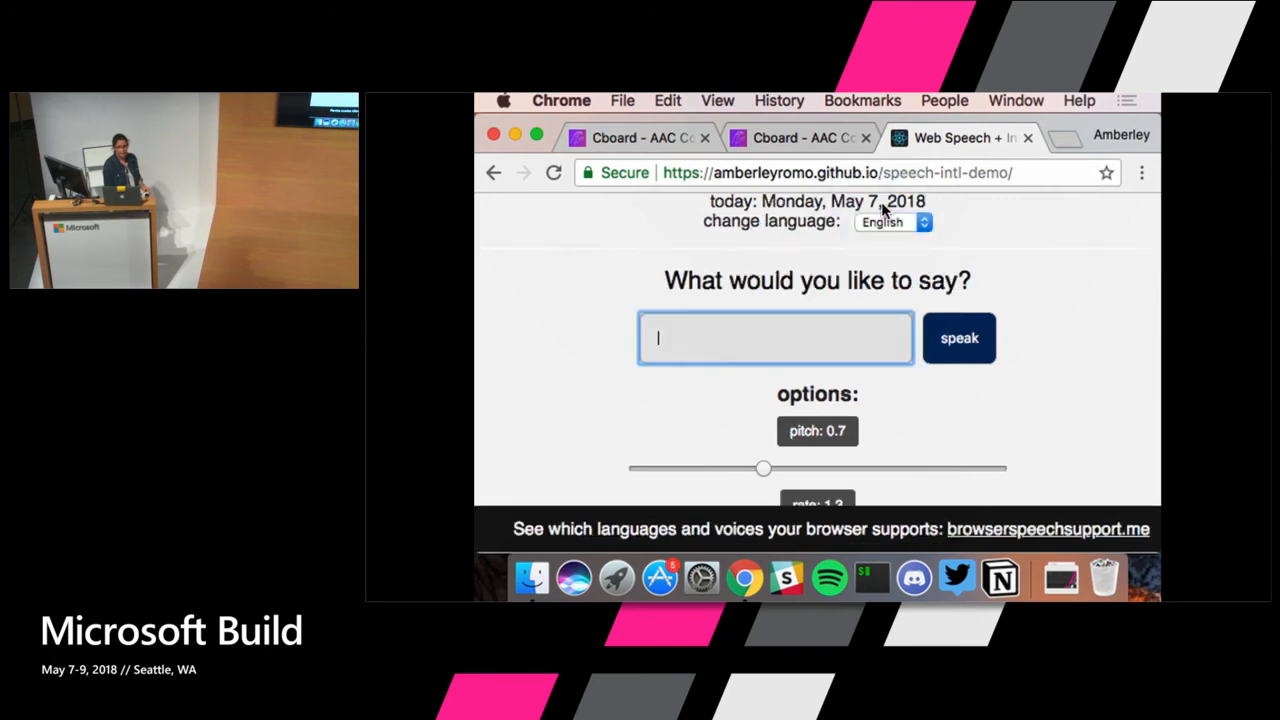